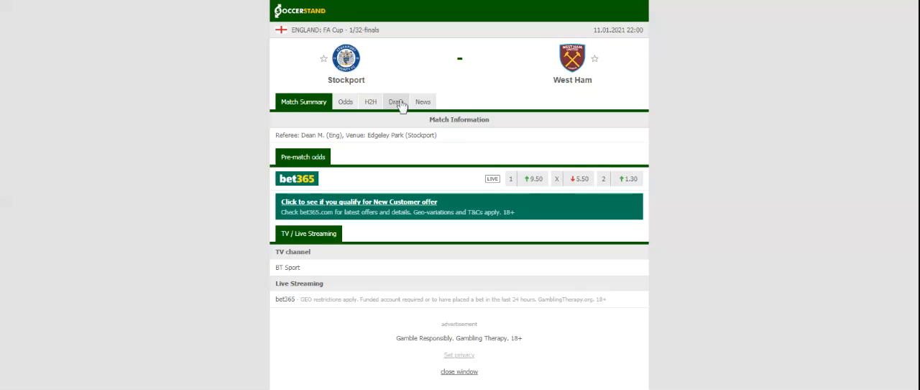
Show the FA Cup Draw bracket listing the 1/128 through 1/32-final matchups
click(391, 101)
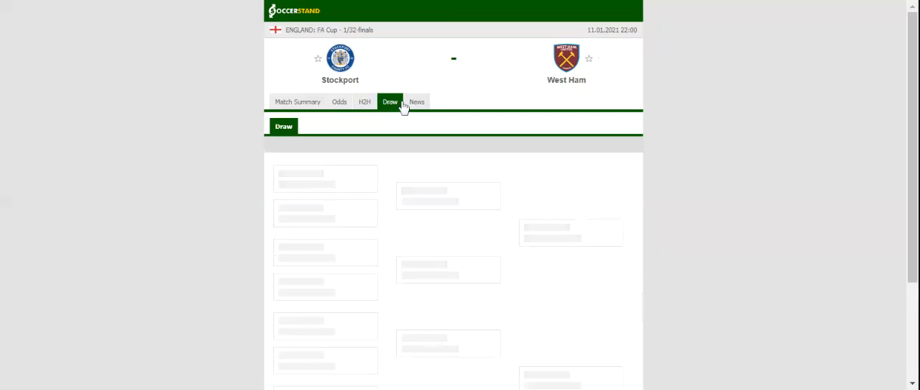
click(389, 101)
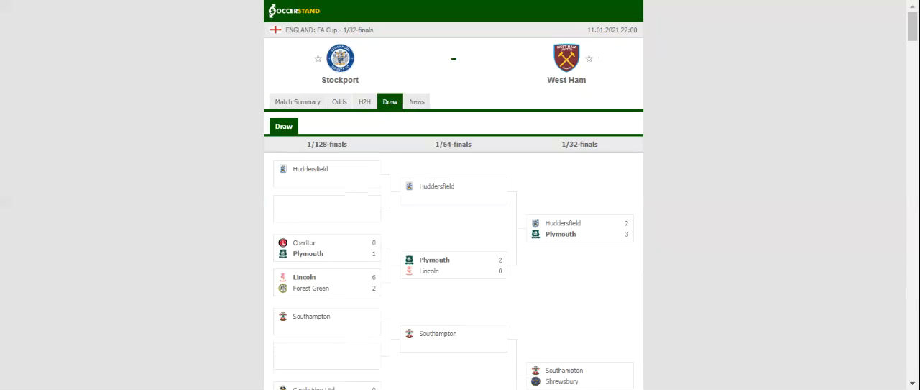
mouse_move(365, 101)
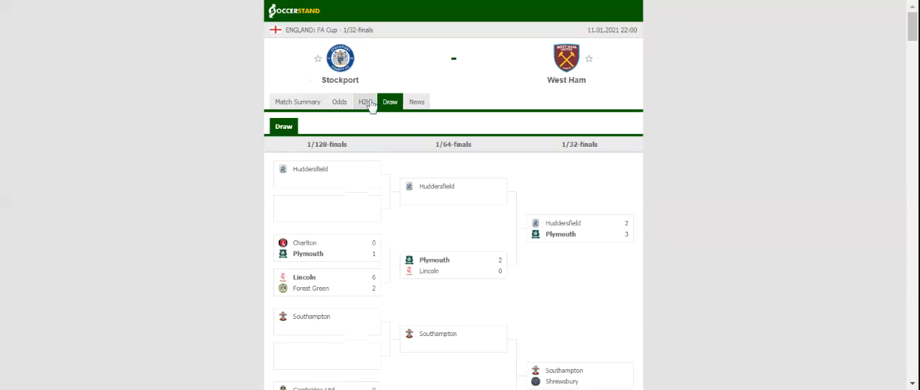
Show the H2H section with each team's last five results and previous meetings
click(365, 101)
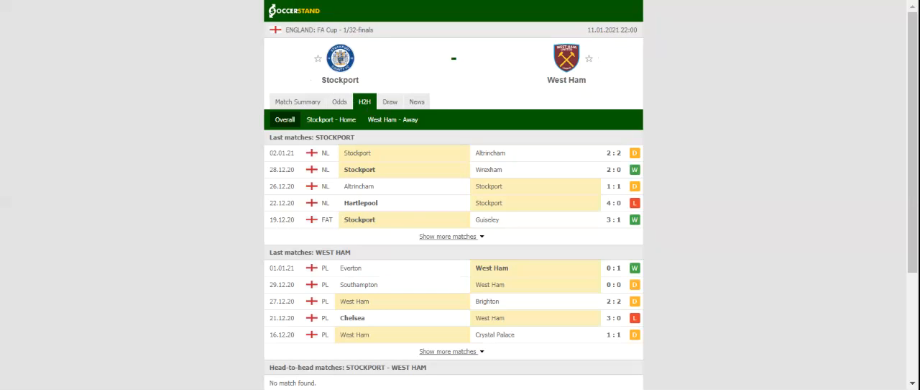
Show the full-time 1X2 odds with home, draw and away prices from seven bookmakers
click(339, 101)
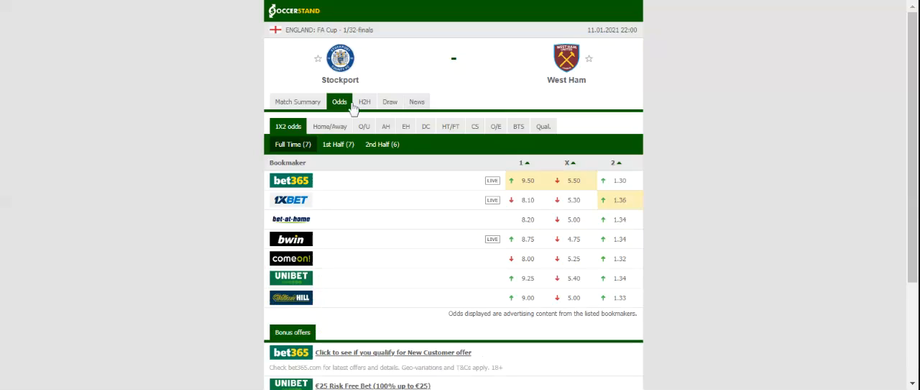
mouse_move(882, 142)
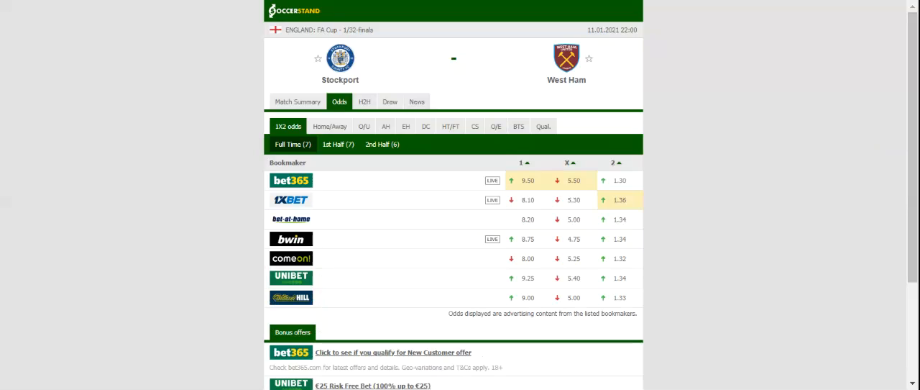
mouse_move(874, 171)
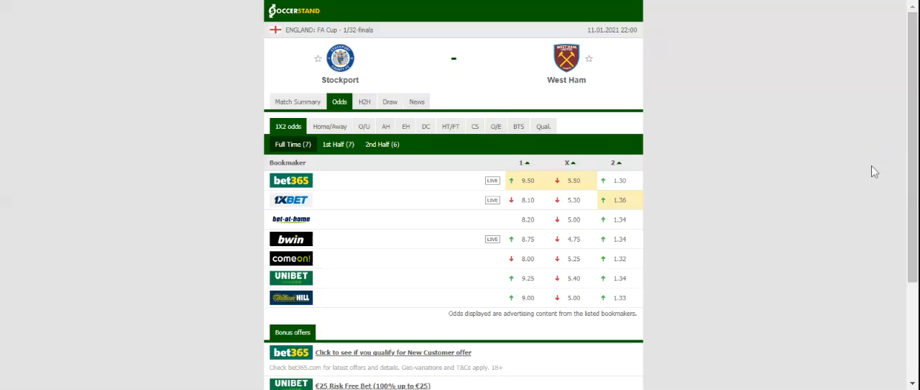
mouse_move(406, 74)
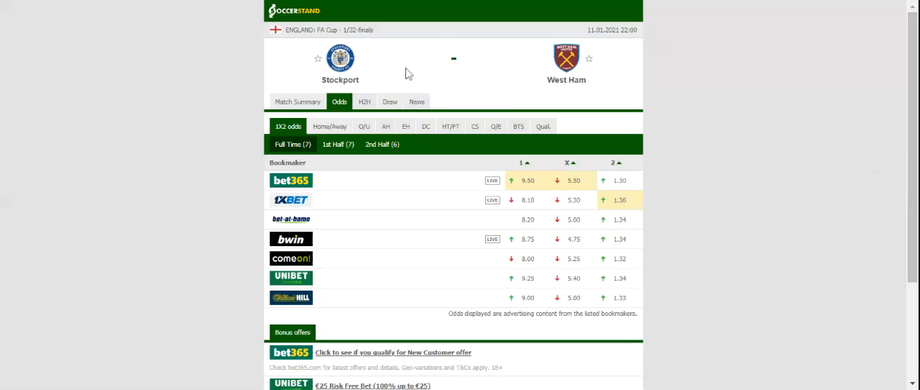
mouse_move(422, 83)
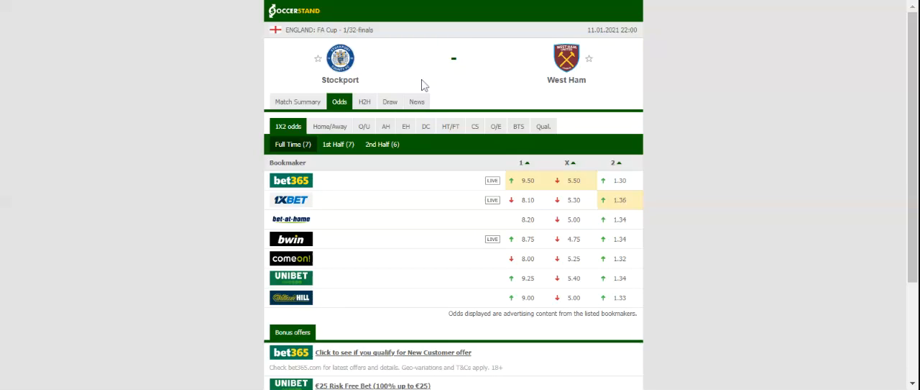
mouse_move(425, 74)
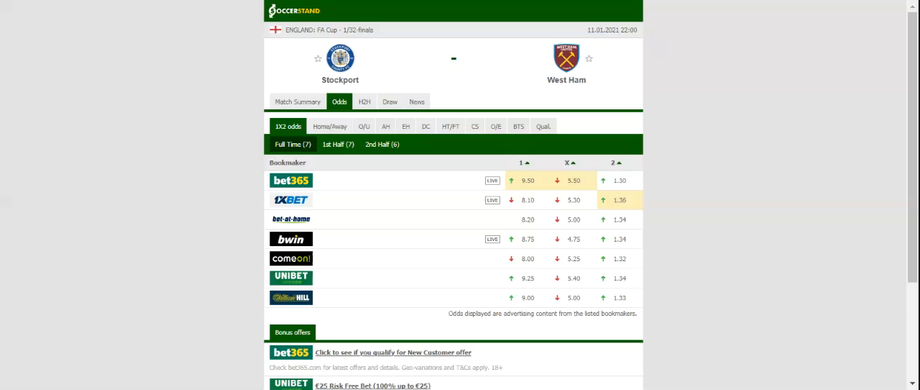
mouse_move(345, 7)
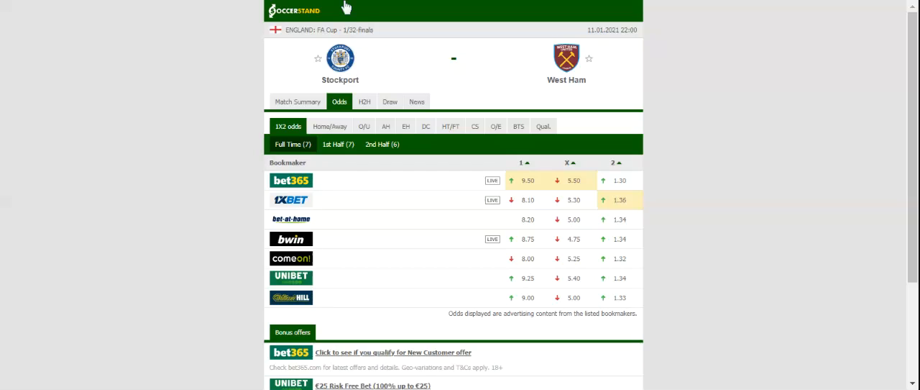